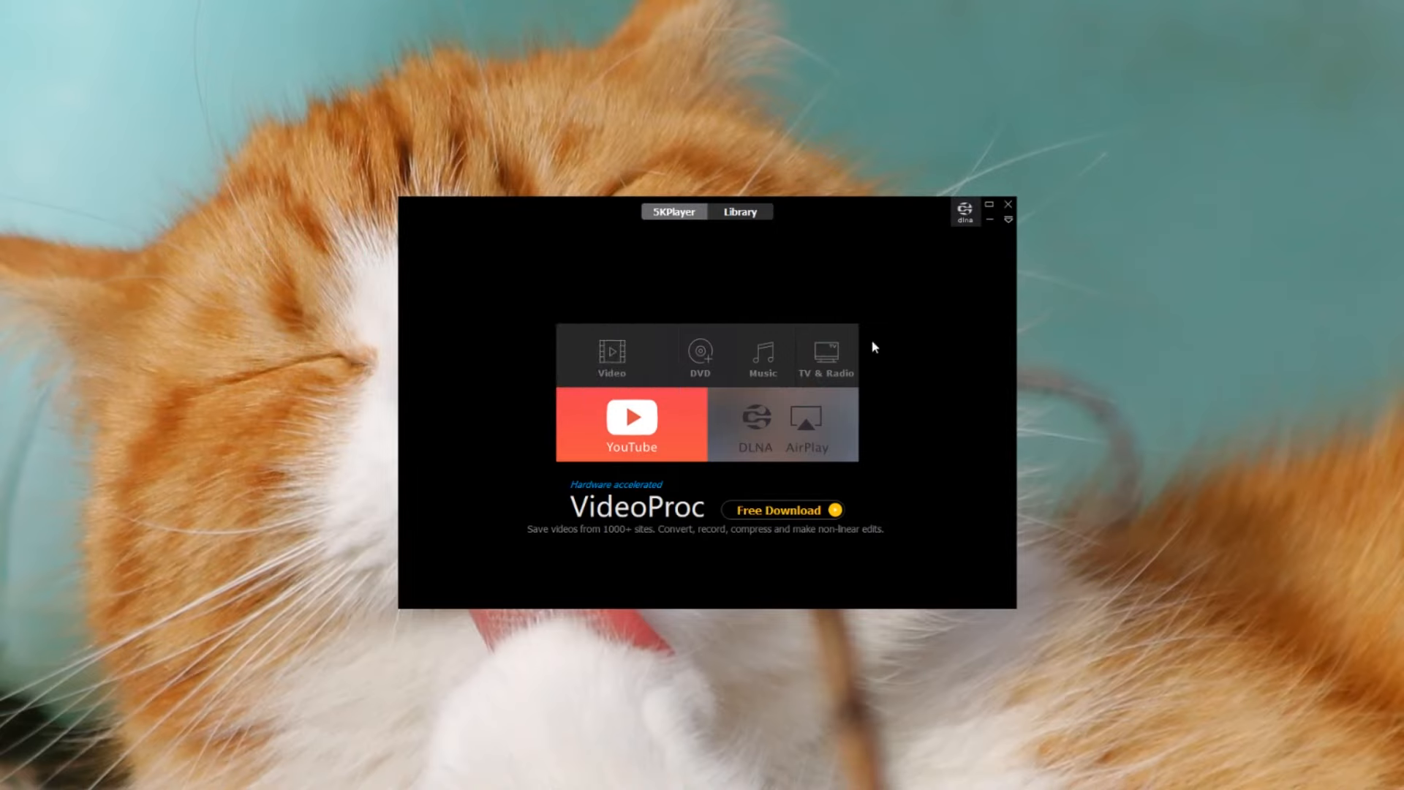
Review 5KPlayer's file format association list, with every extension ticked, then close it.
click(507, 276)
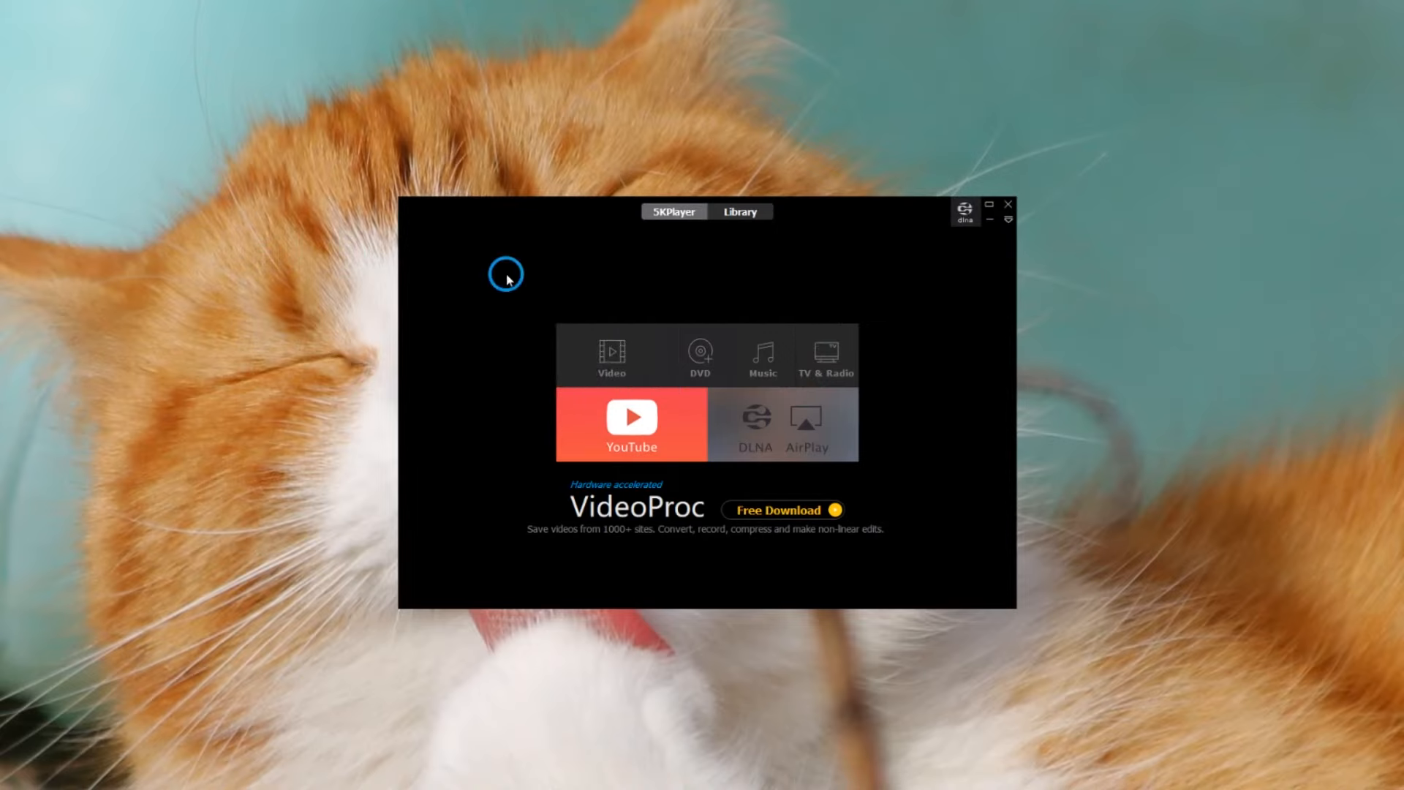
right_click(507, 276)
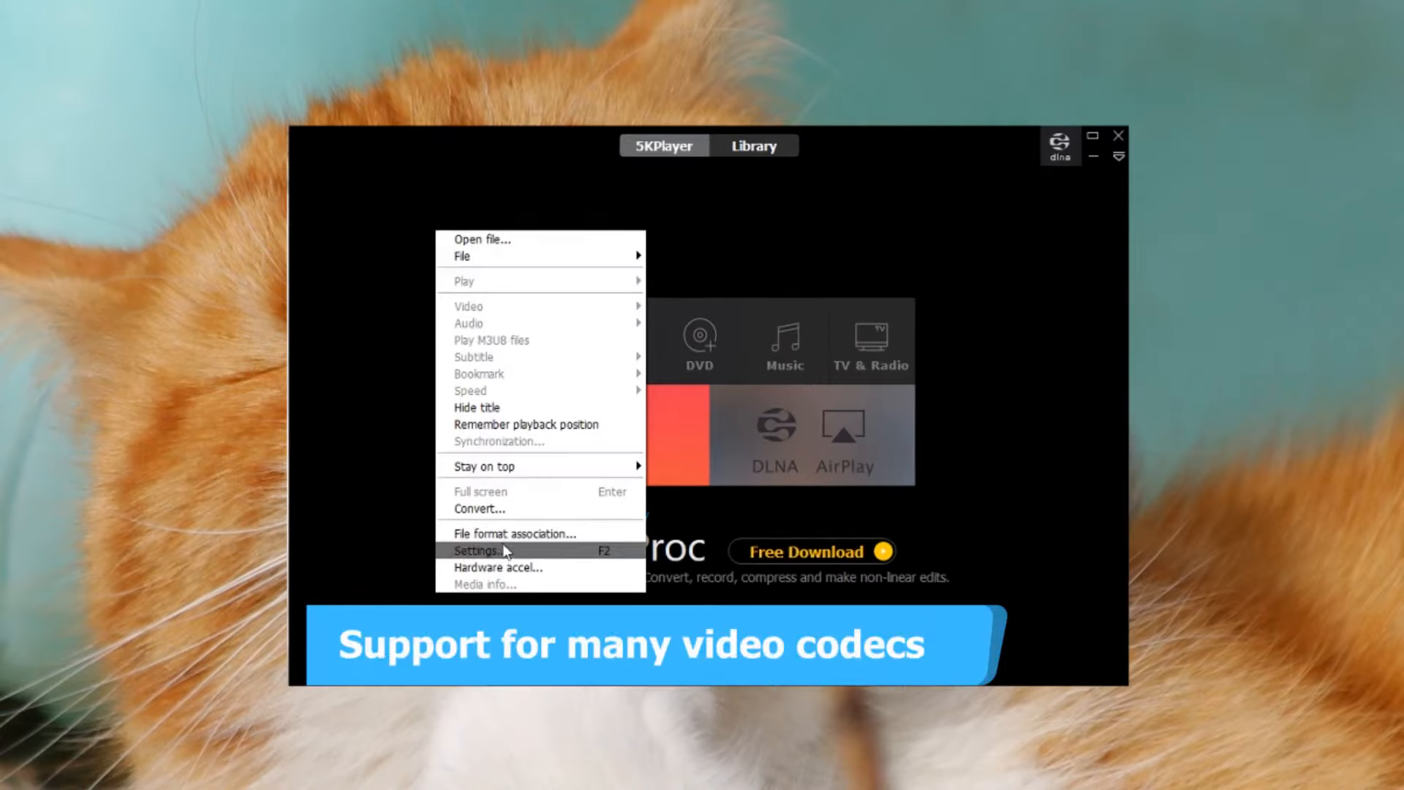
click(514, 533)
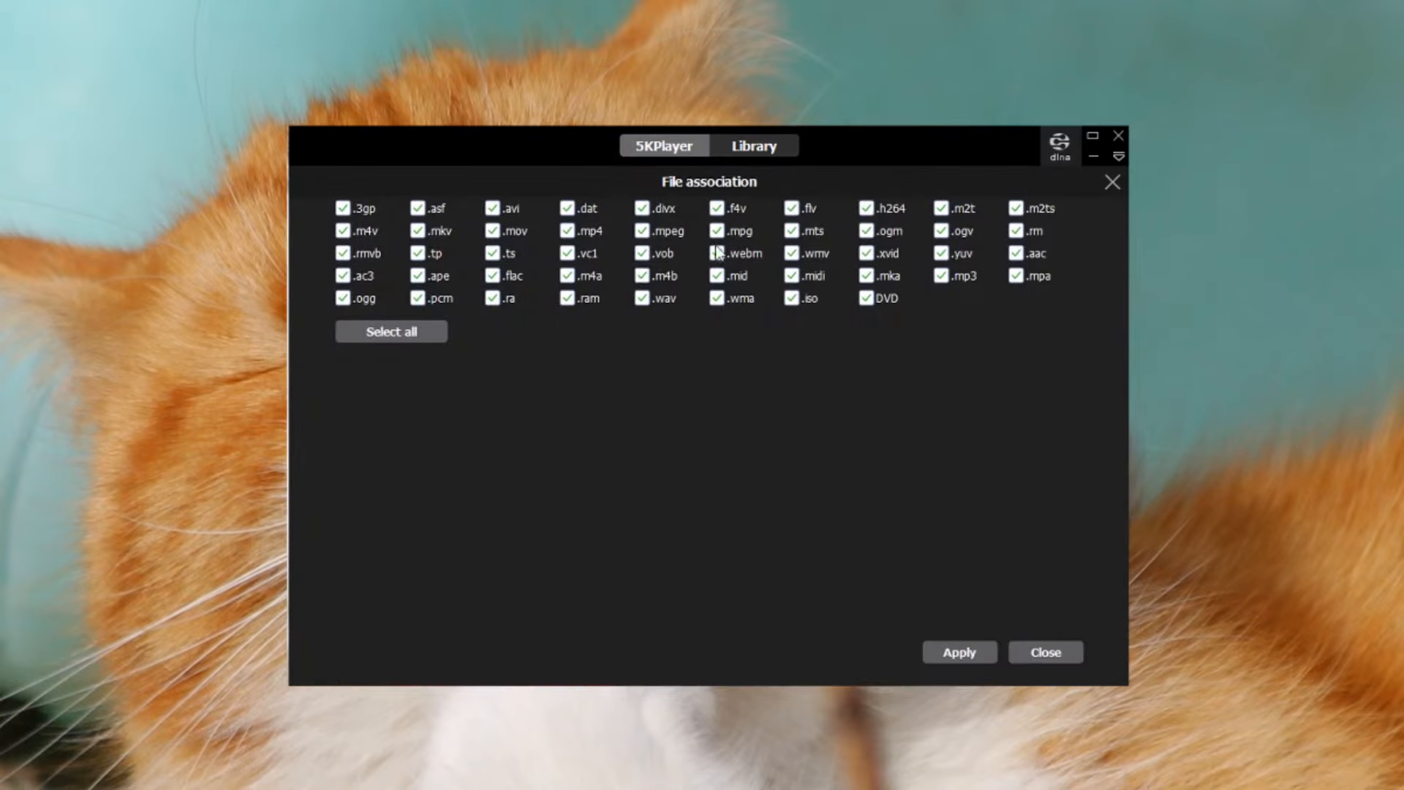
mouse_move(1112, 181)
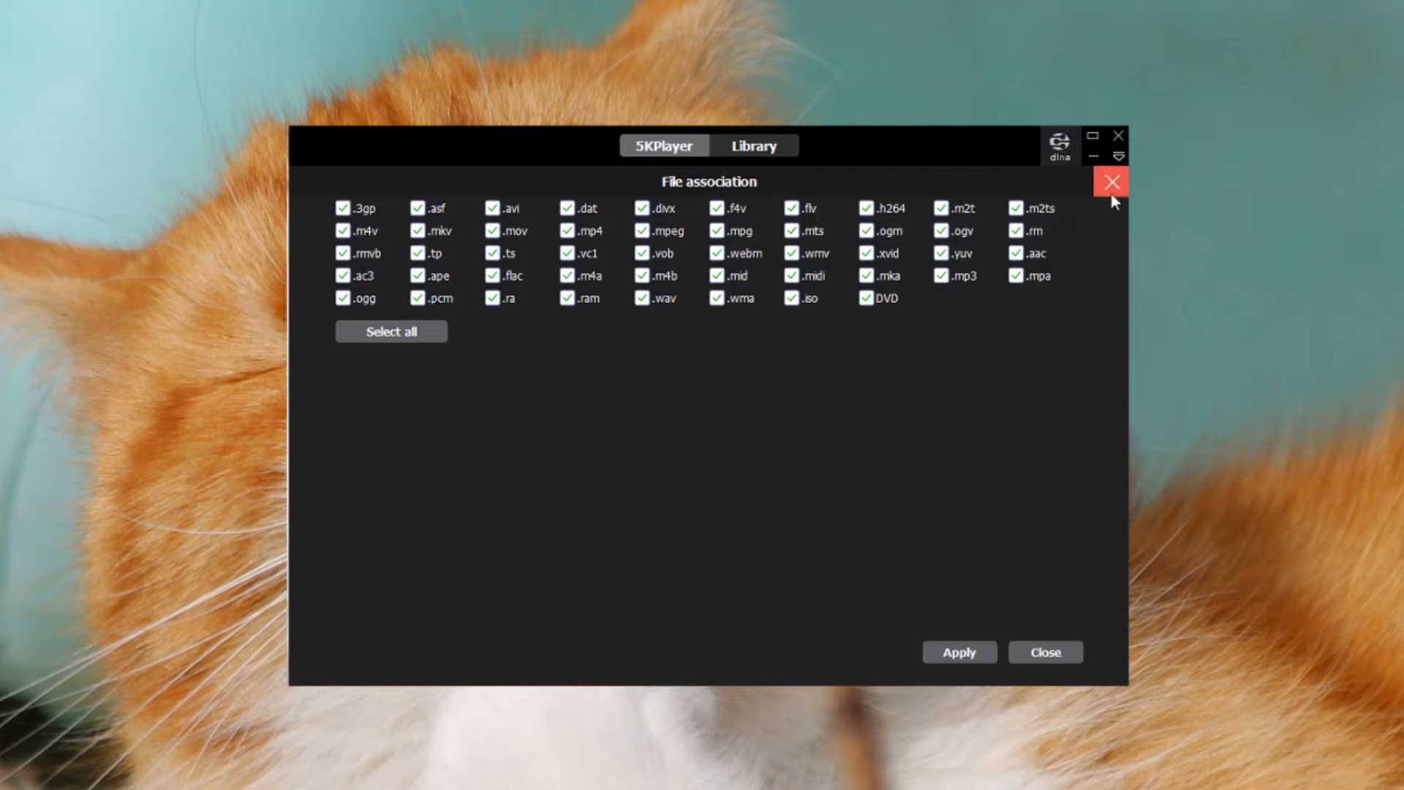
click(1111, 181)
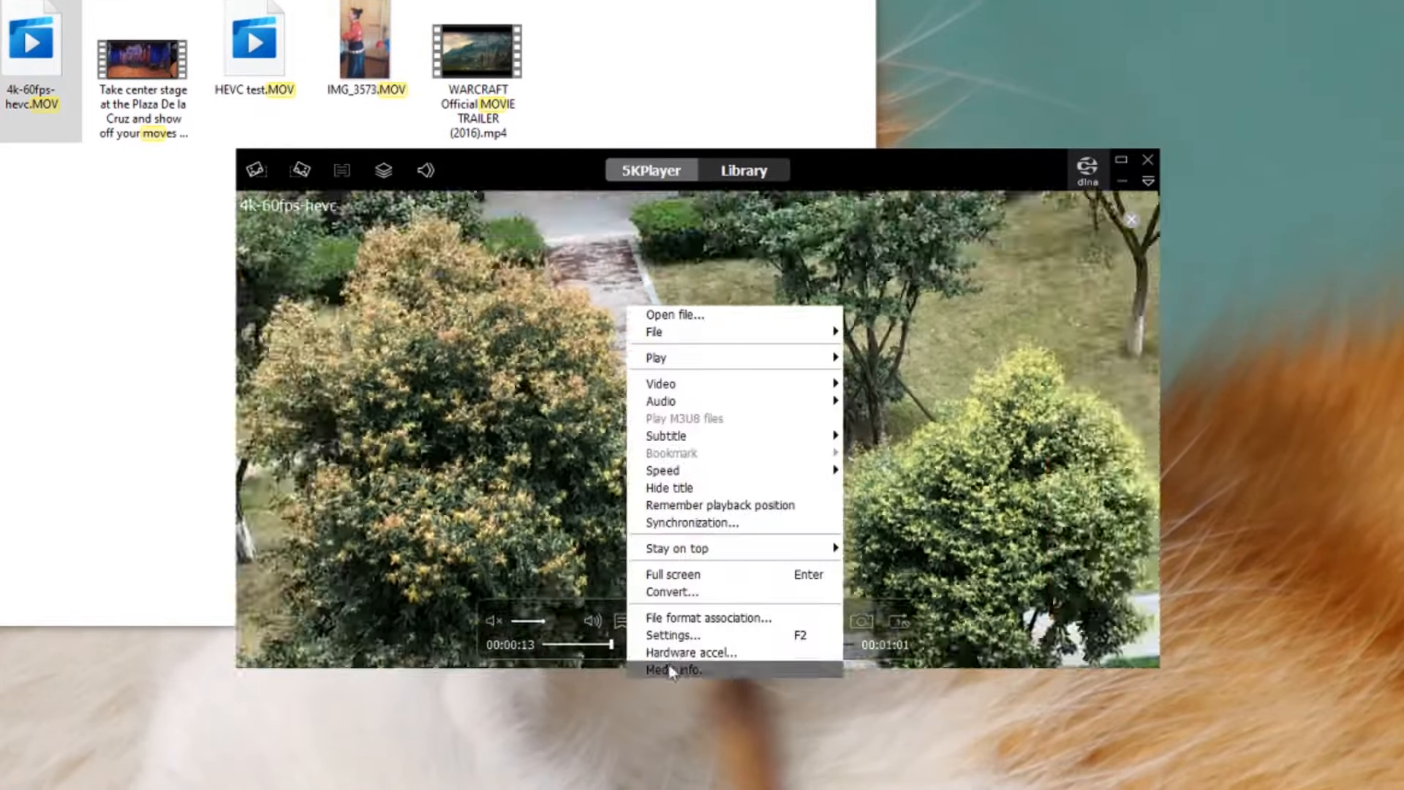
Show Media info for the 4k-60fps-hevc clip and scroll to confirm HEVC video.
click(674, 670)
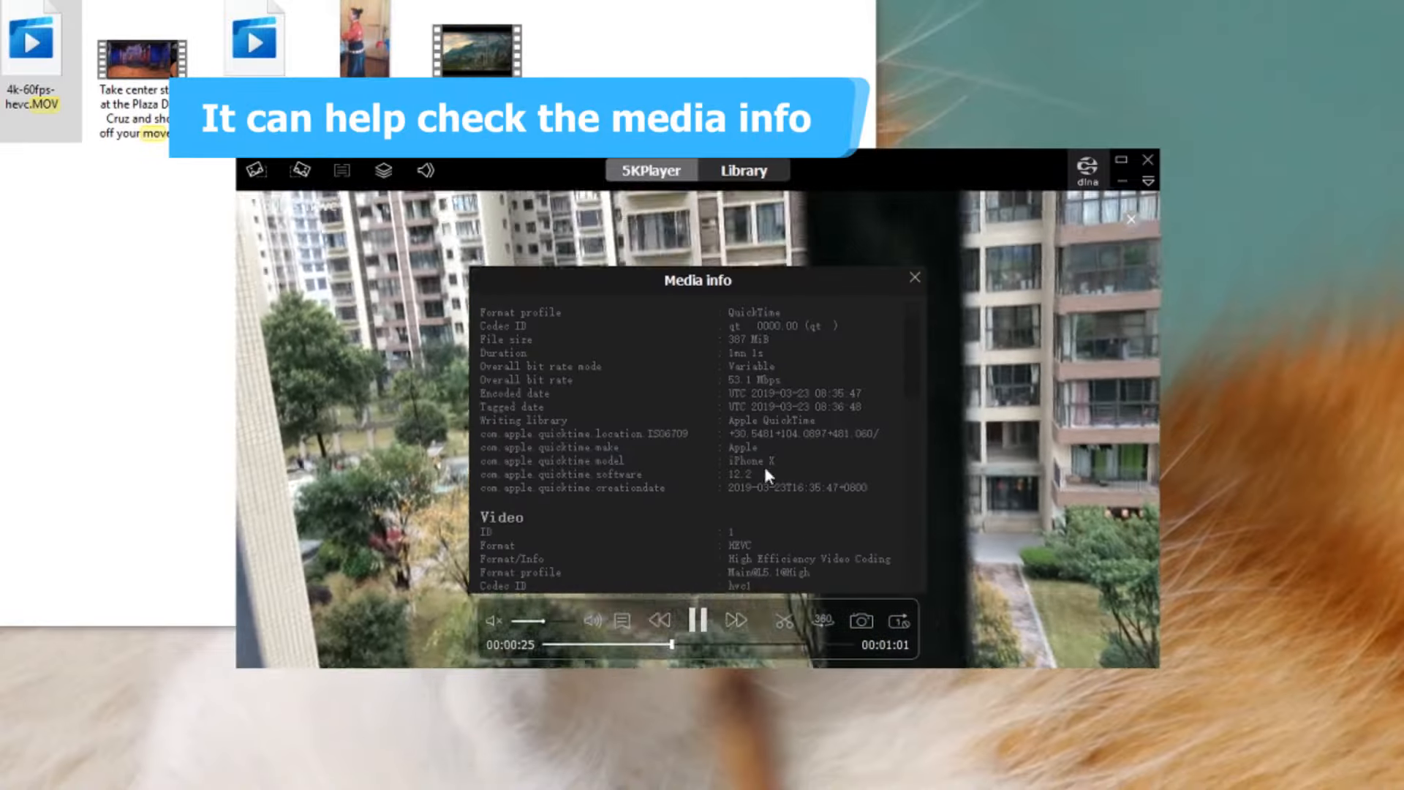
scroll(down, 3)
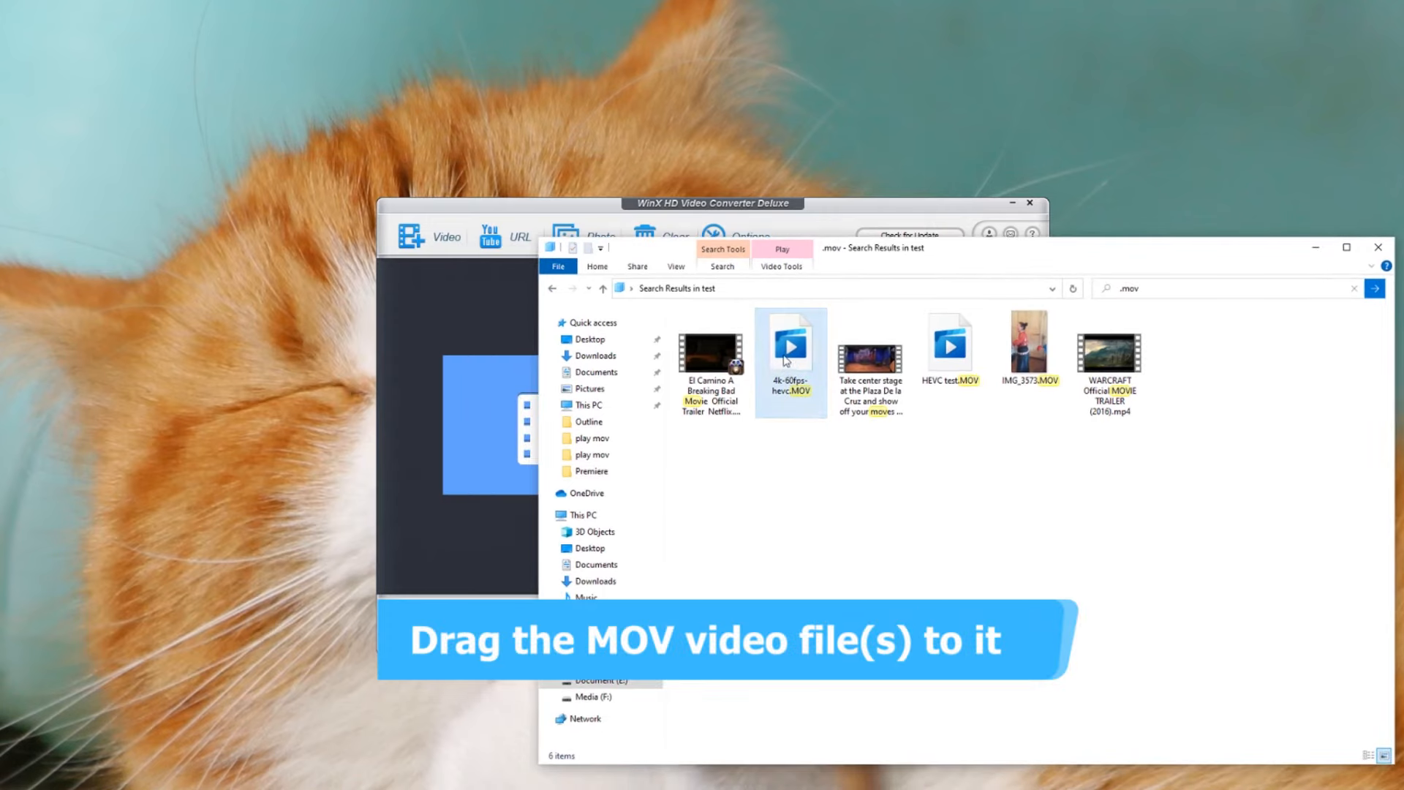
Select 4k-60fps-hevc.MOV from the MOV search results to import into the converter.
click(791, 345)
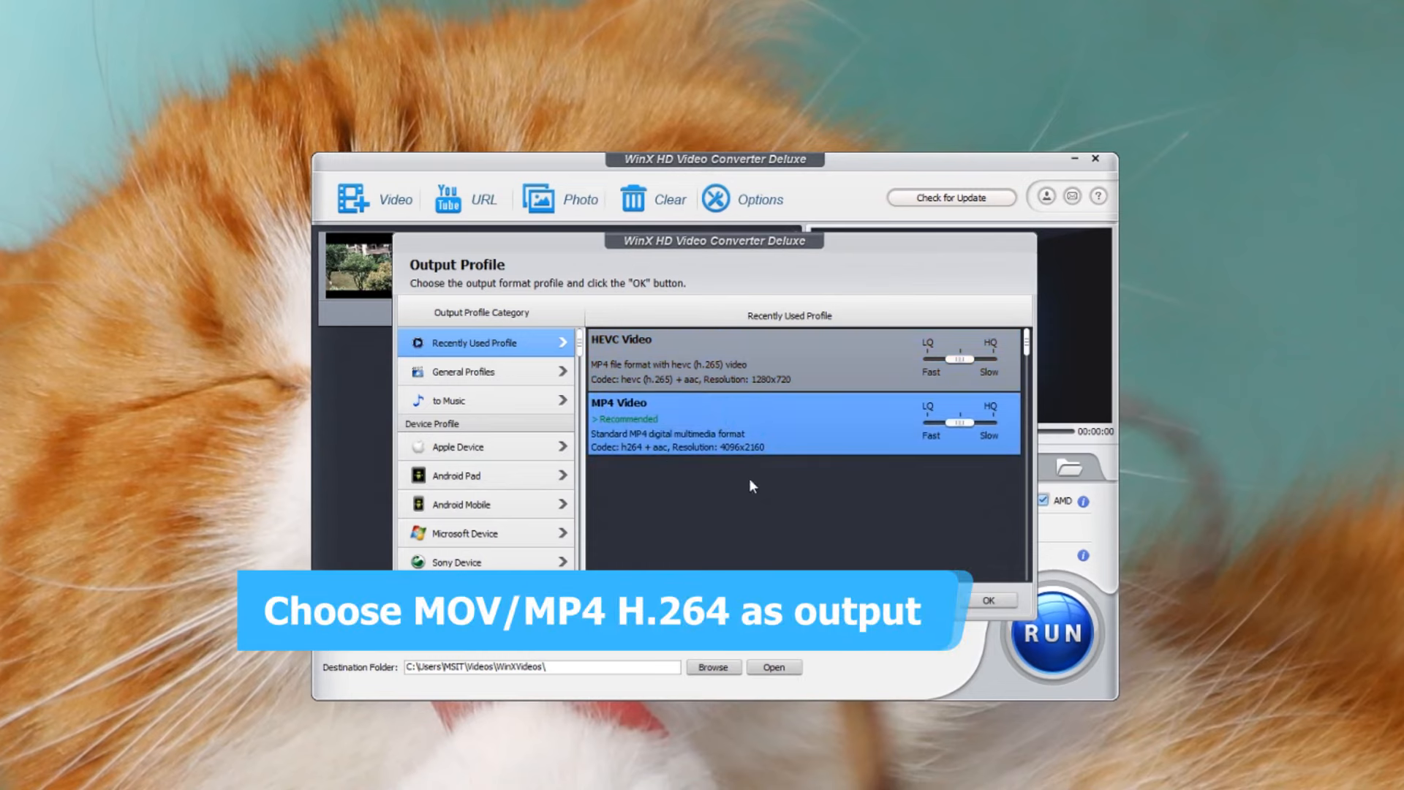
Choose MP4 Video (h264 + aac) as the output profile and run the conversion.
click(989, 600)
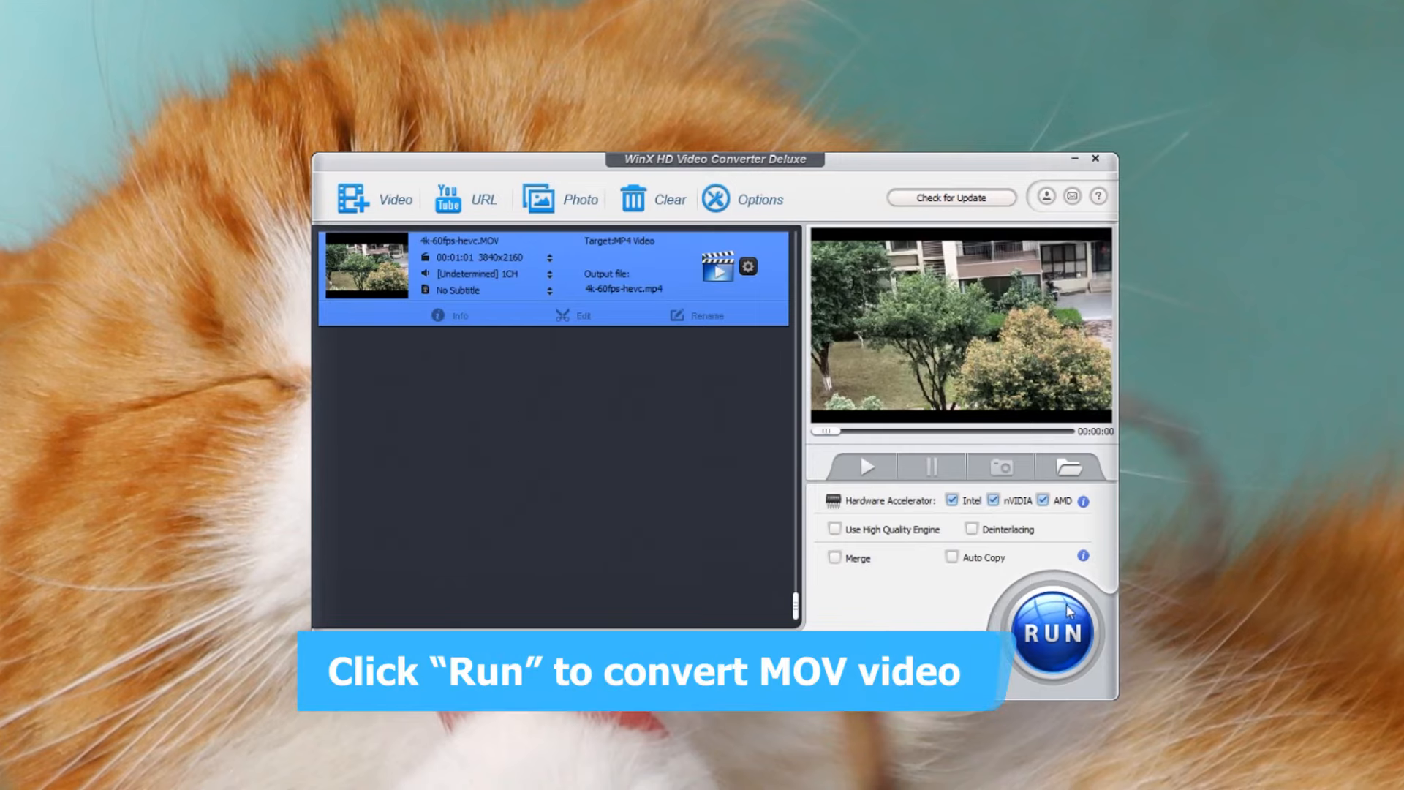
click(1054, 632)
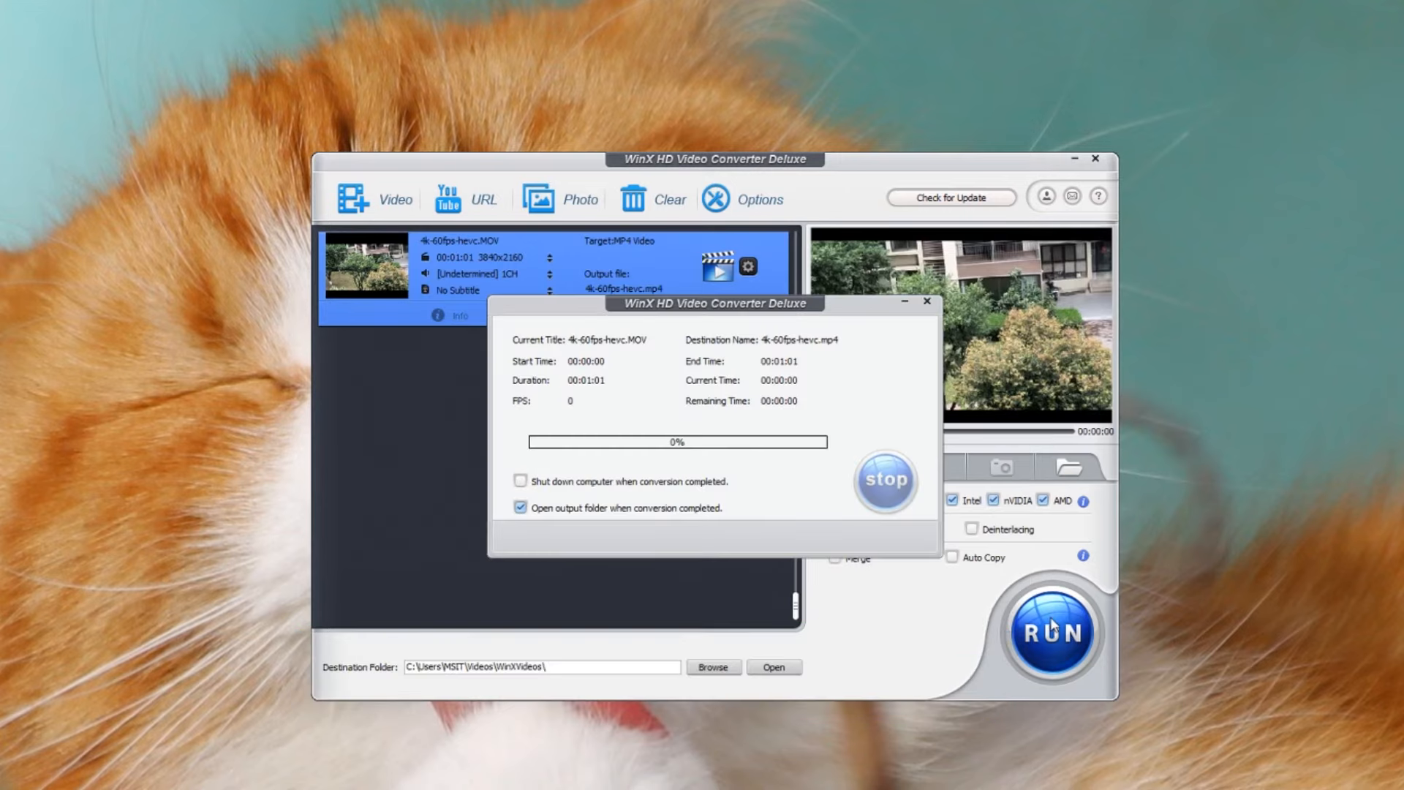